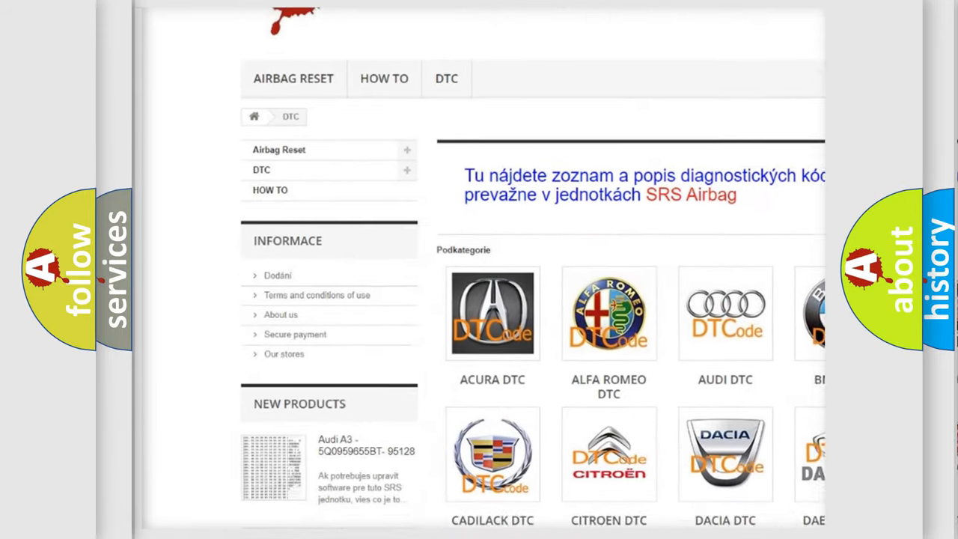
pyautogui.scroll(-3)
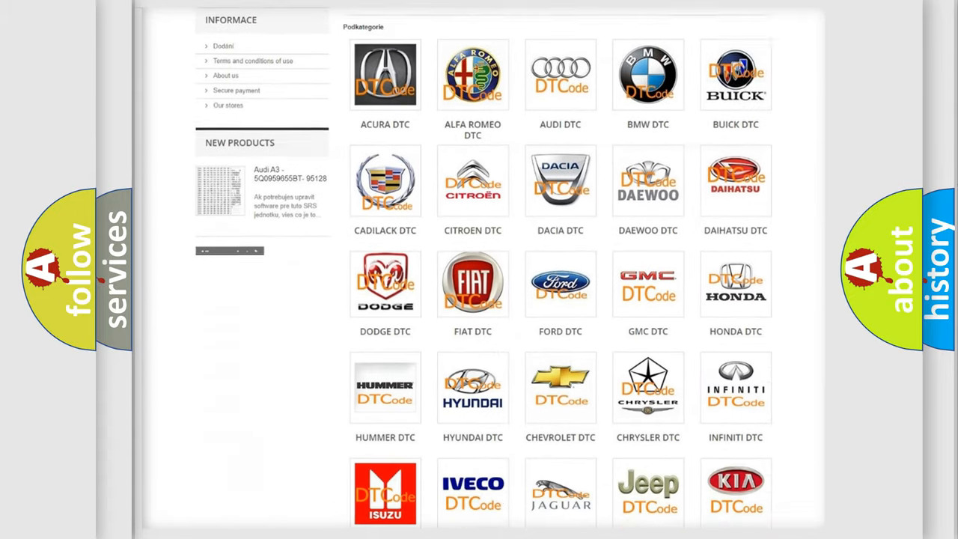
pyautogui.scroll(-3)
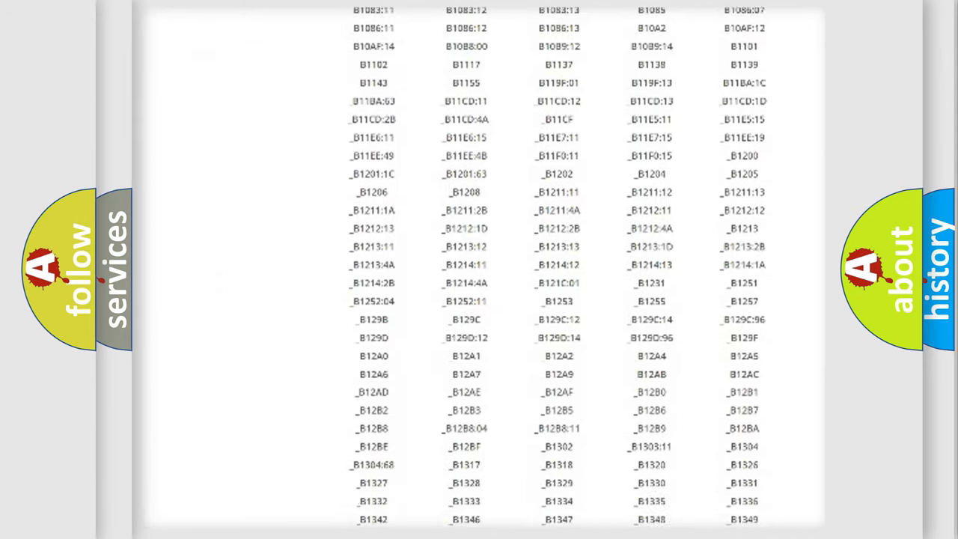
pyautogui.scroll(-3)
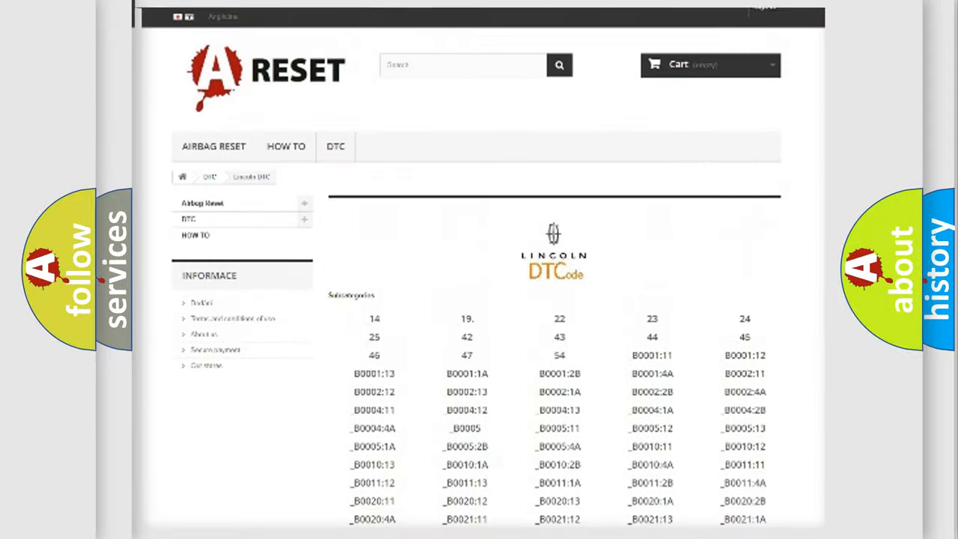
pyautogui.scroll(3)
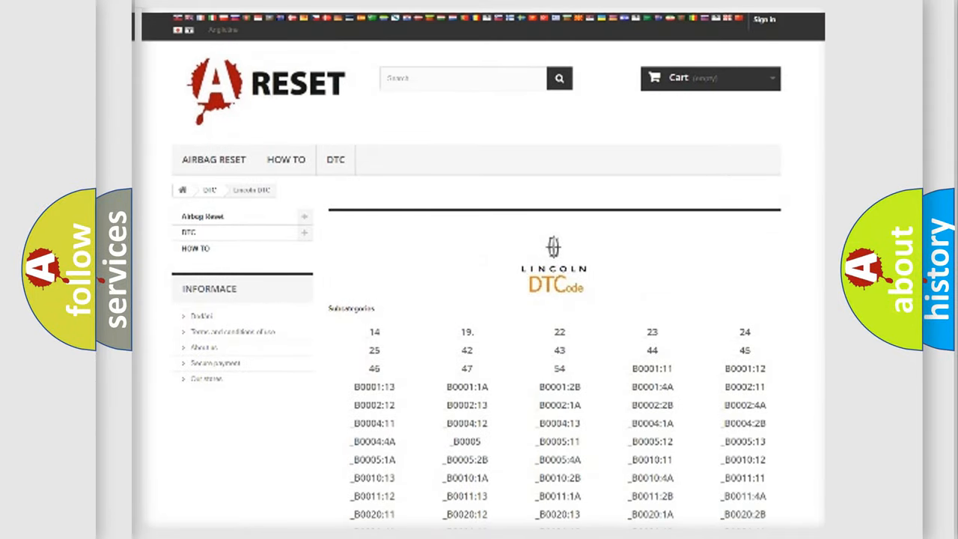